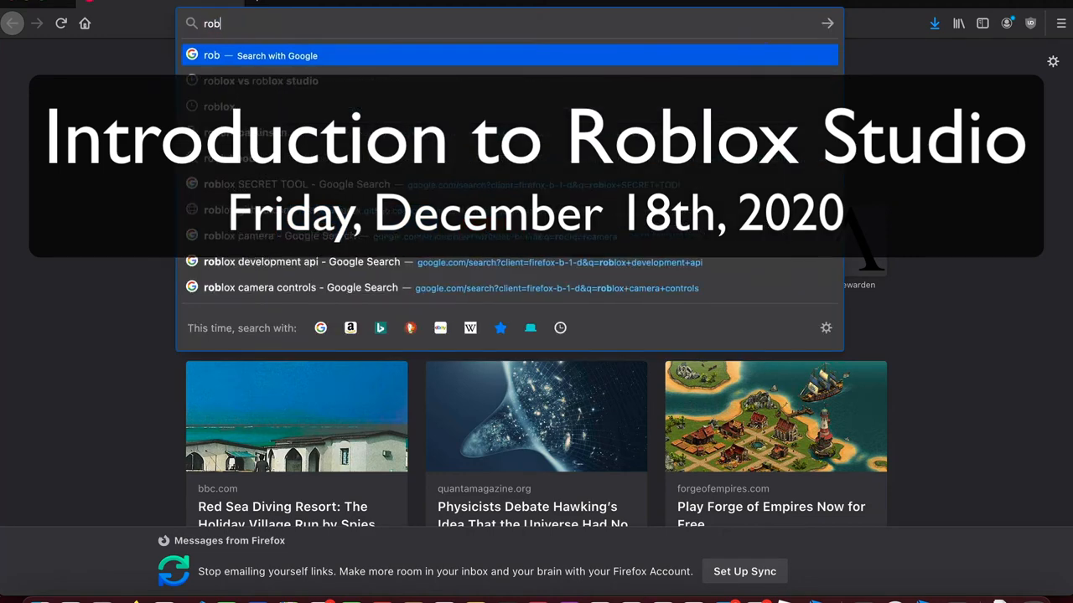
Step: Google 'roblox studio', go to the Create - Roblox page and choose Start Creating
{"action": "left_click", "coordinate": [261, 80]}
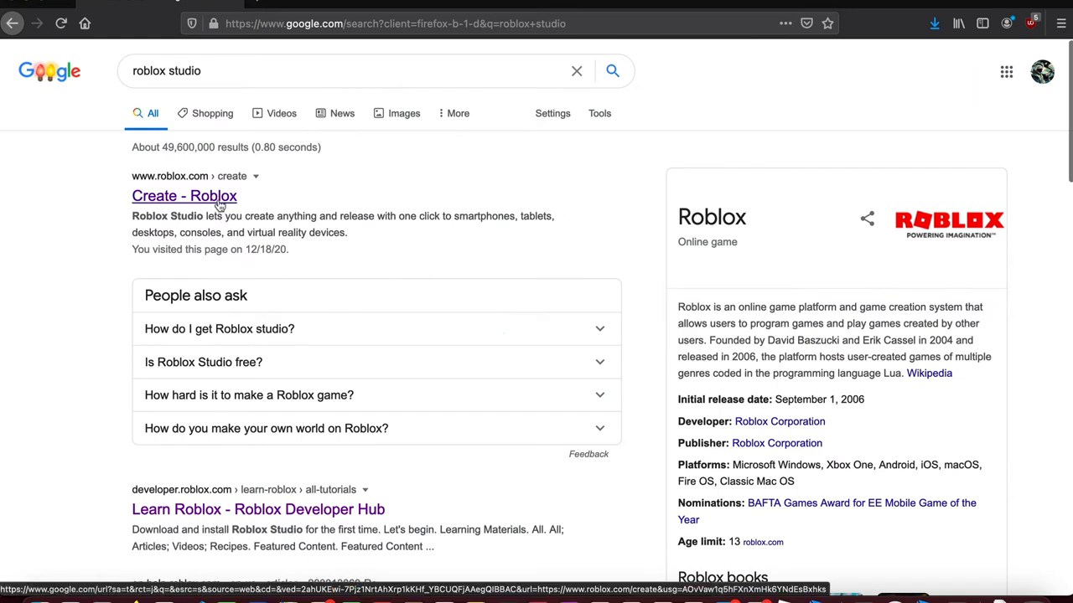
{"action": "left_click", "coordinate": [183, 196]}
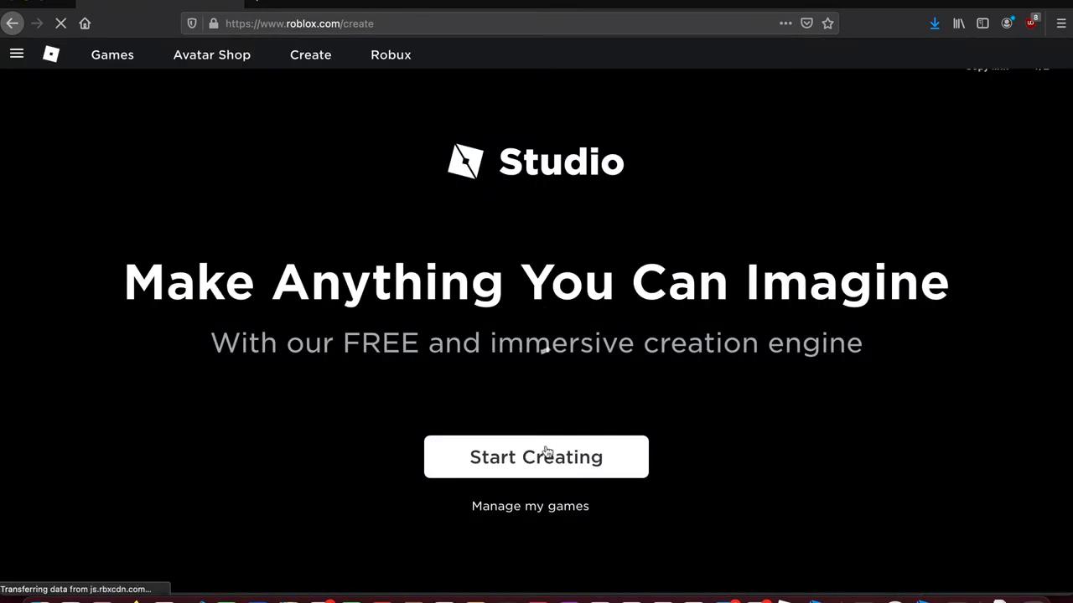
{"action": "scroll", "scroll_direction": "down", "scroll_amount": 3}
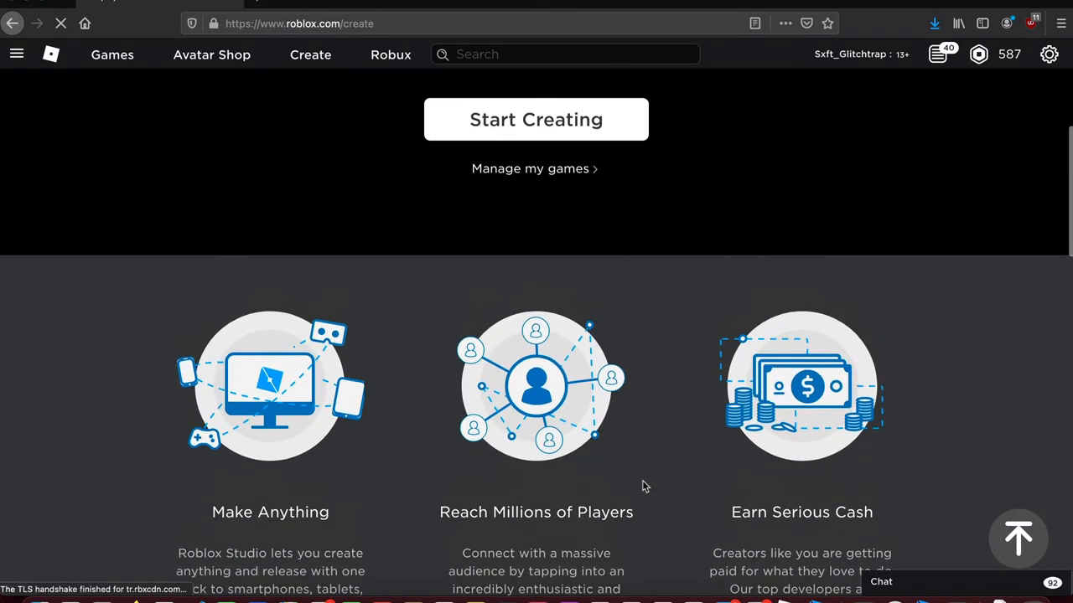
{"action": "left_click", "coordinate": [536, 119]}
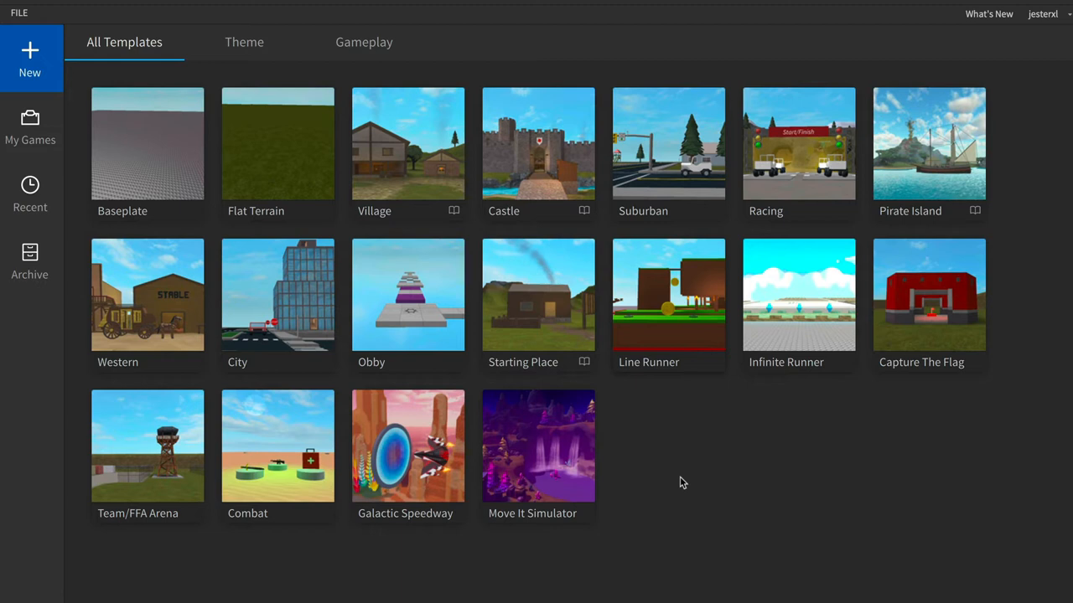
{"action": "mouse_move", "coordinate": [335, 380]}
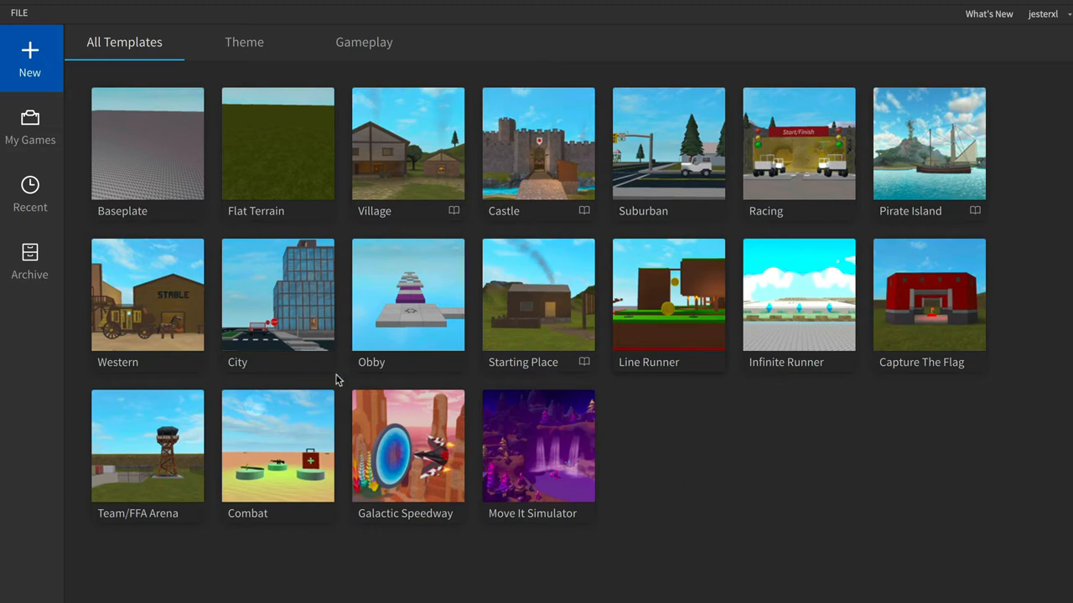
{"action": "mouse_move", "coordinate": [612, 496]}
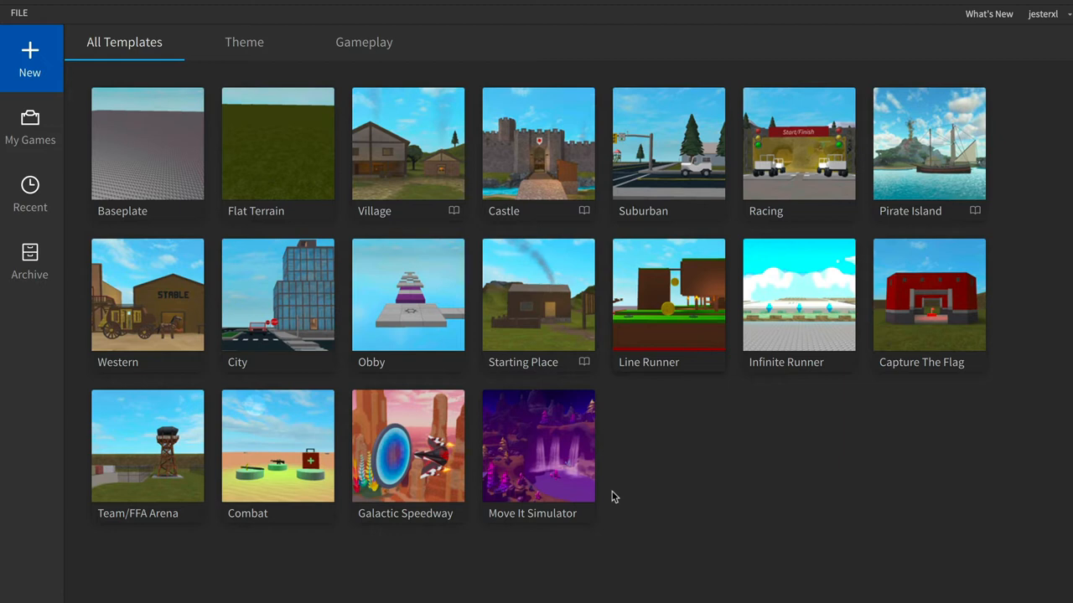
{"action": "mouse_move", "coordinate": [416, 450]}
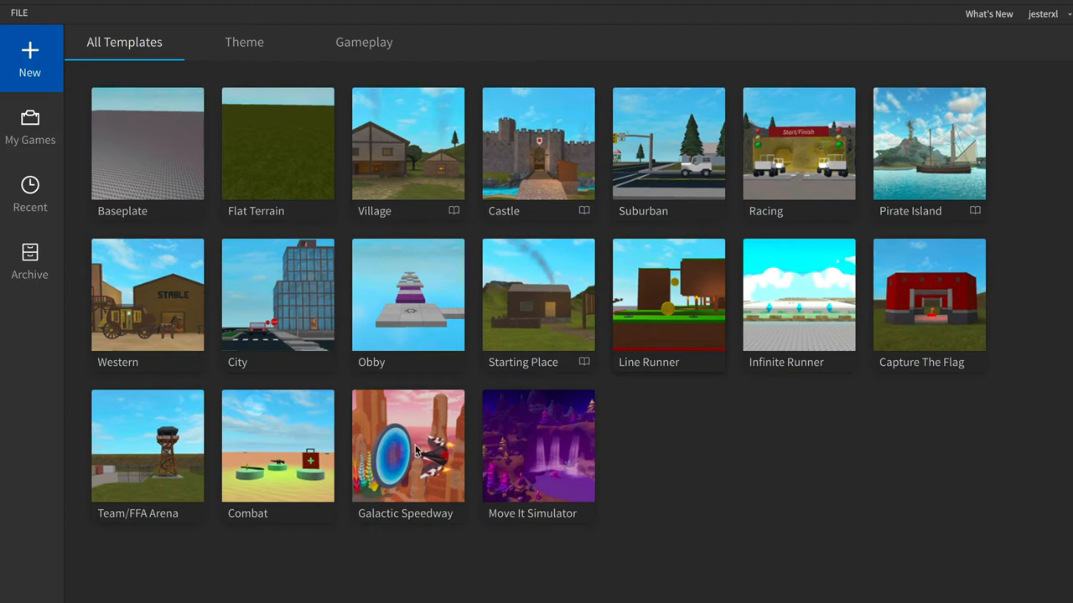
{"action": "mouse_move", "coordinate": [256, 156]}
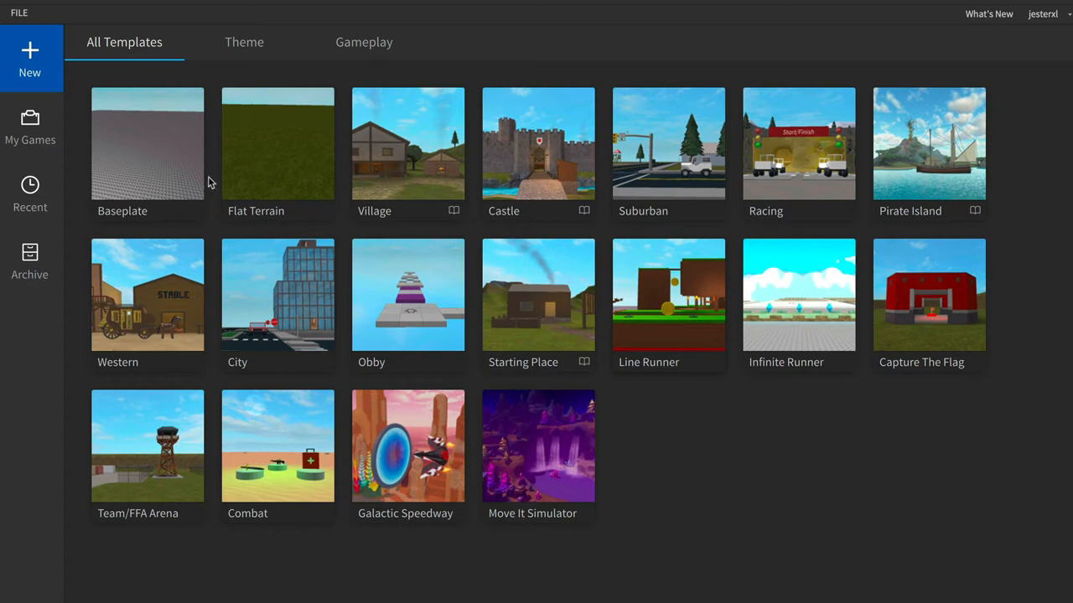
{"action": "mouse_move", "coordinate": [168, 167]}
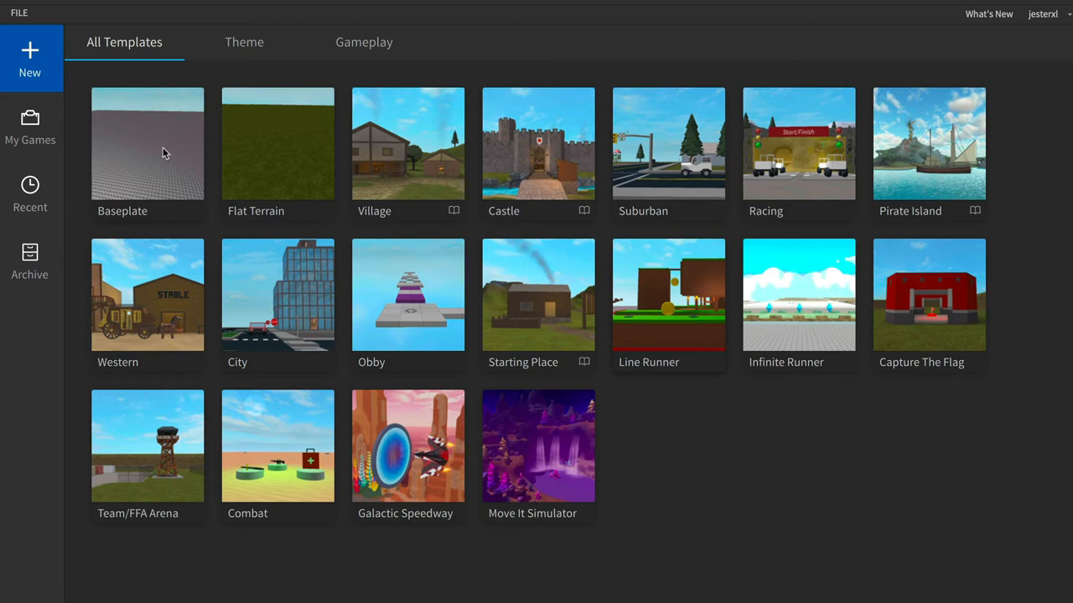
Step: Open a new project from the Baseplate template
{"action": "left_click", "coordinate": [146, 144]}
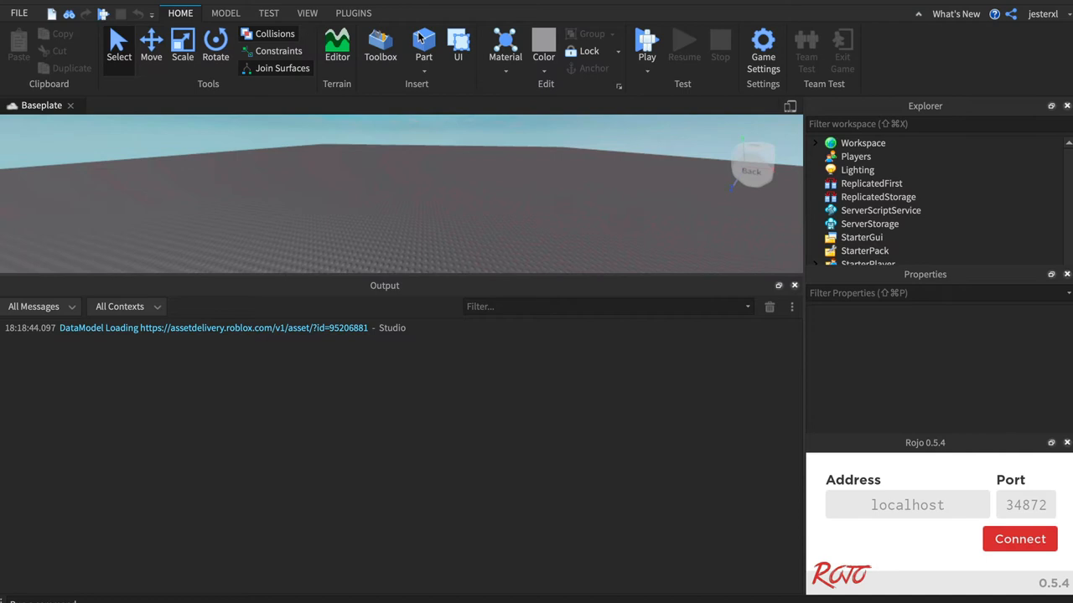
{"action": "mouse_move", "coordinate": [387, 257]}
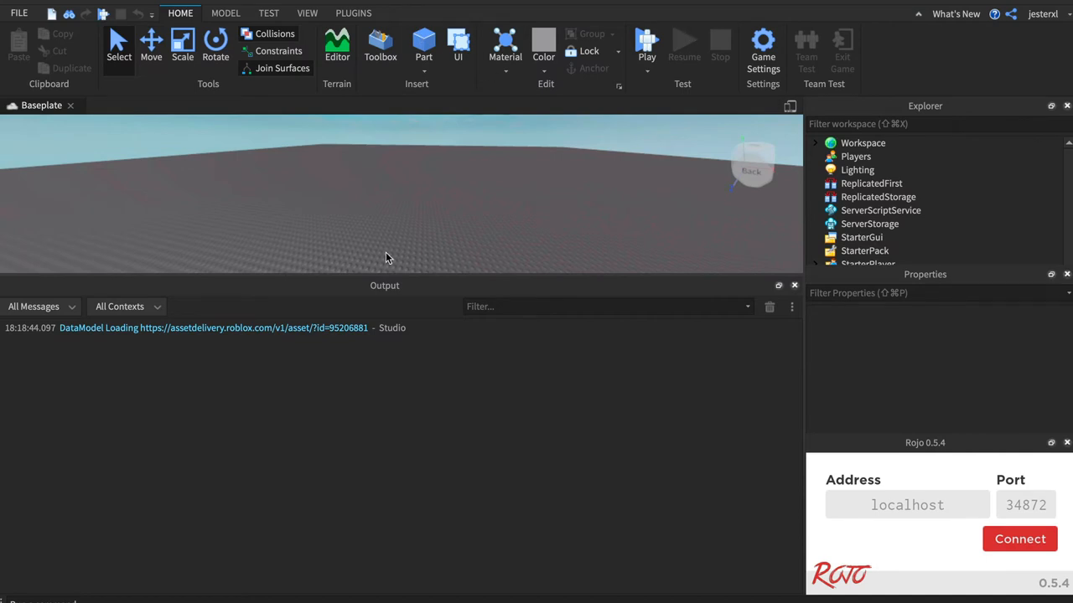
{"action": "mouse_move", "coordinate": [407, 175]}
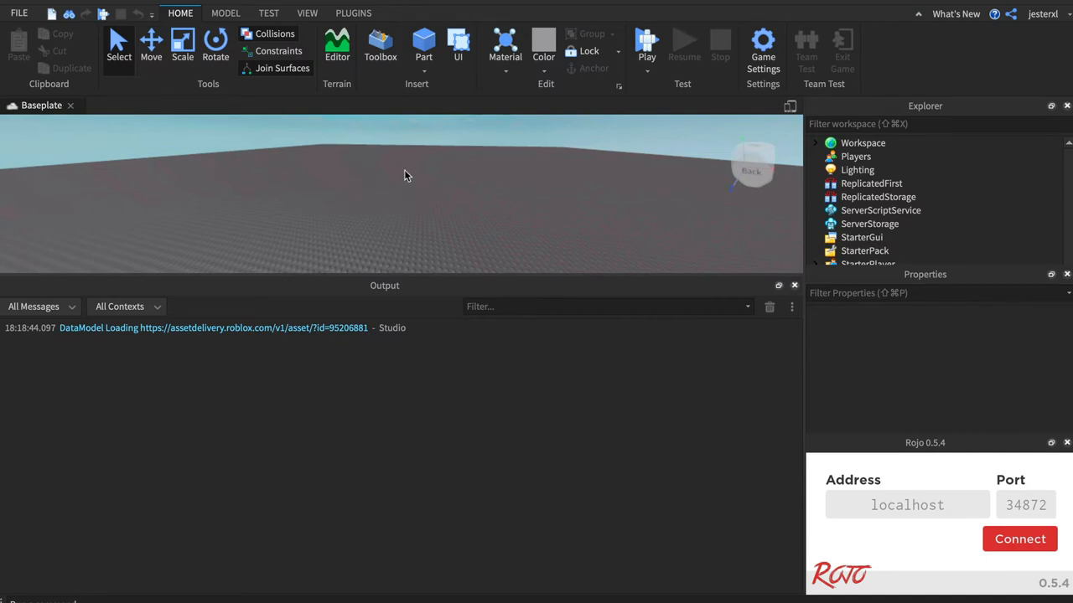
{"action": "mouse_move", "coordinate": [542, 223]}
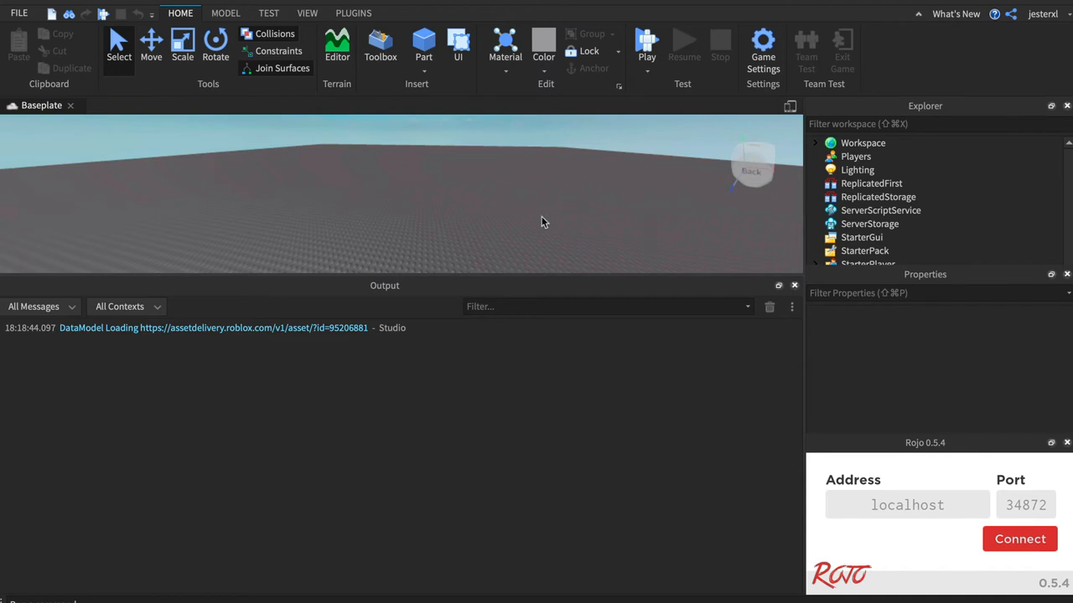
{"action": "mouse_move", "coordinate": [642, 140]}
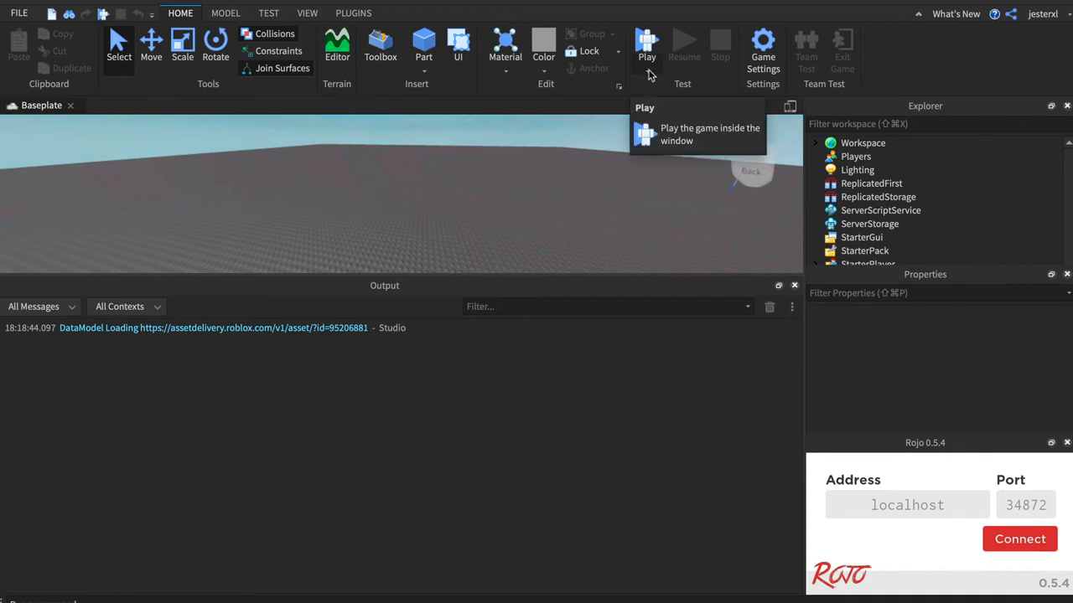
{"action": "left_click", "coordinate": [646, 46]}
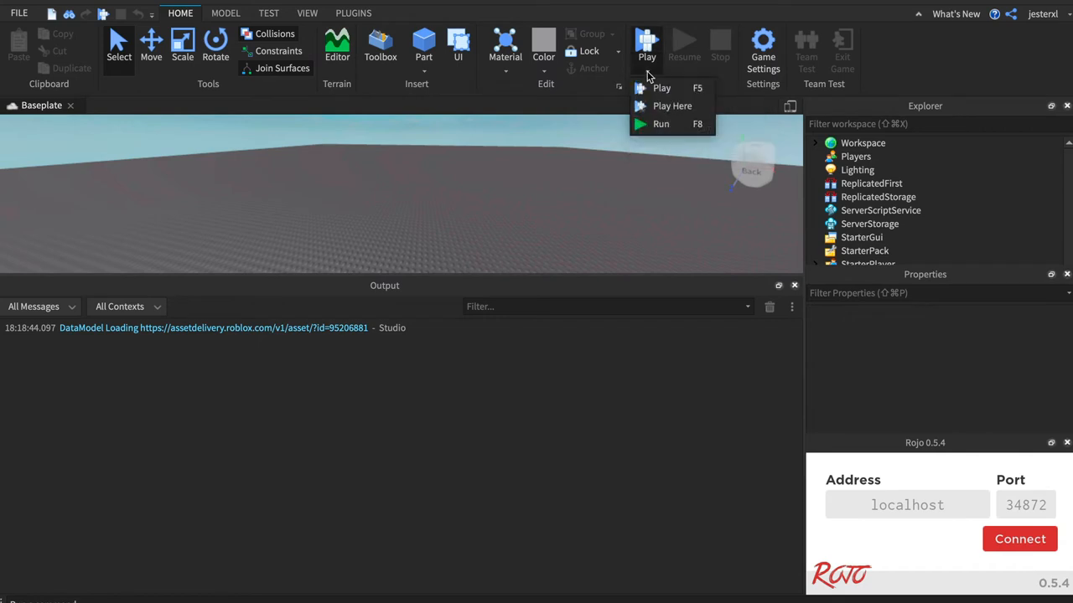
{"action": "mouse_move", "coordinate": [661, 124]}
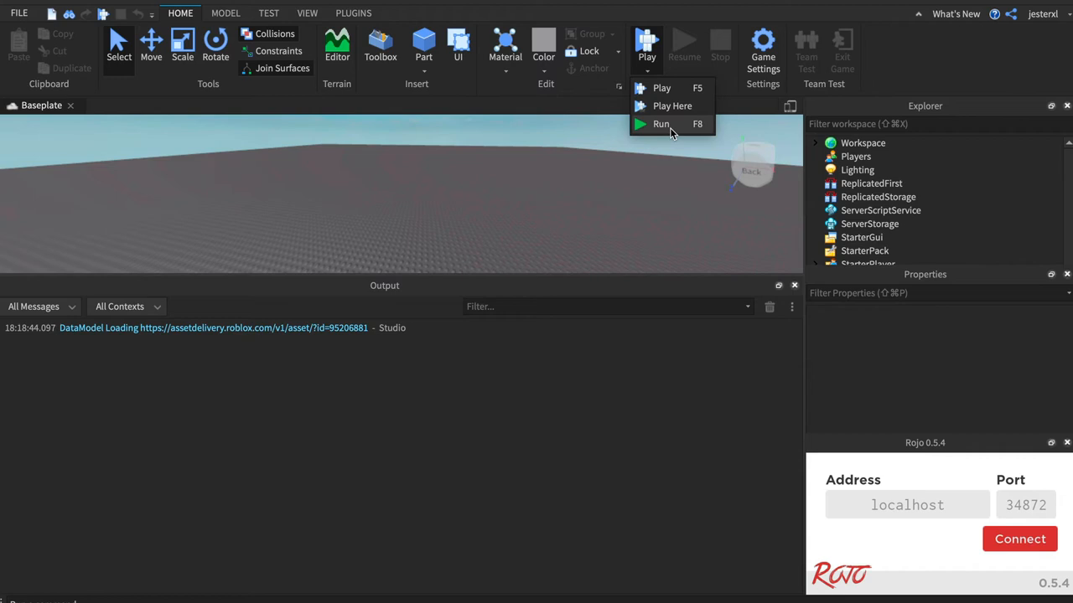
{"action": "mouse_move", "coordinate": [836, 178]}
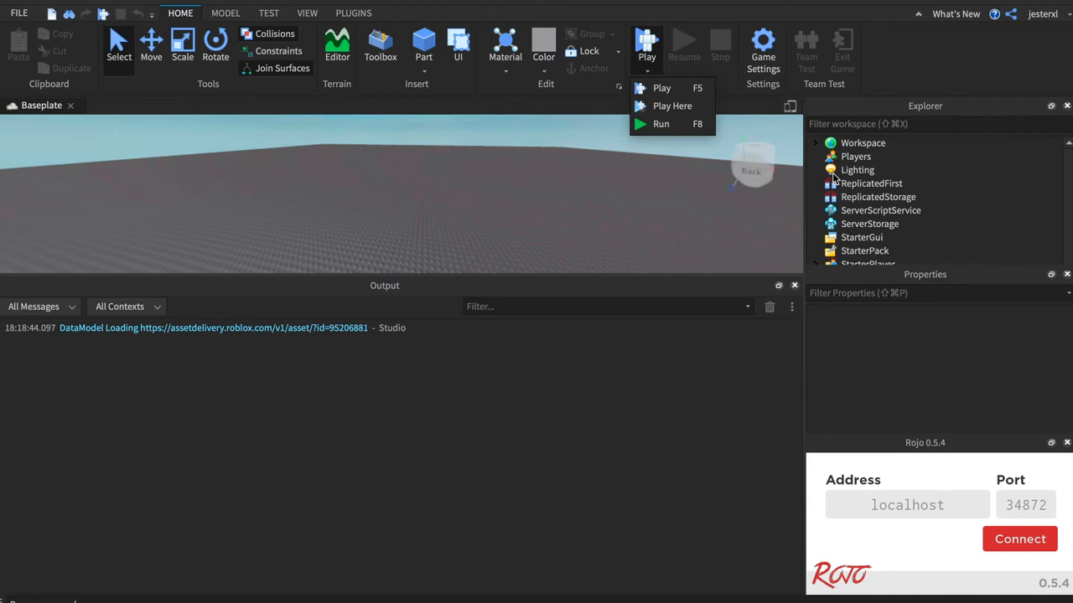
{"action": "mouse_move", "coordinate": [571, 305]}
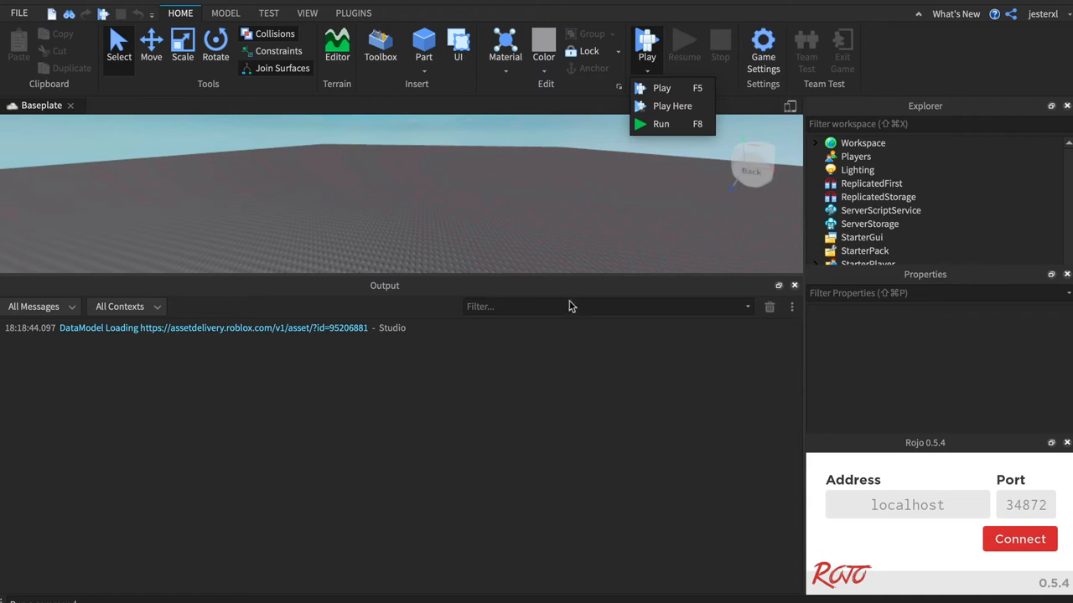
{"action": "left_click", "coordinate": [404, 361]}
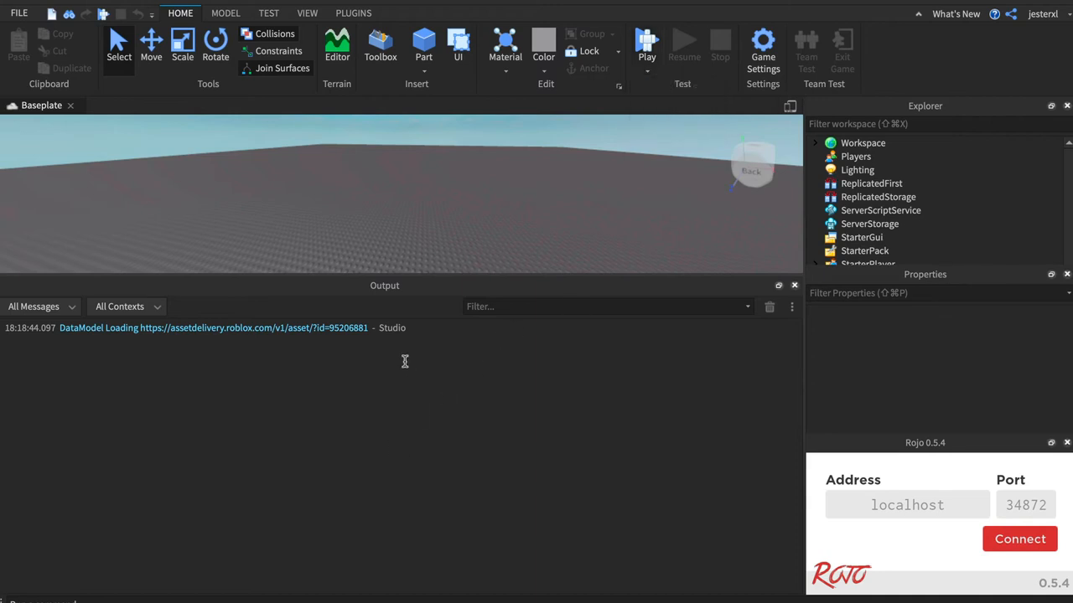
{"action": "left_click", "coordinate": [268, 12]}
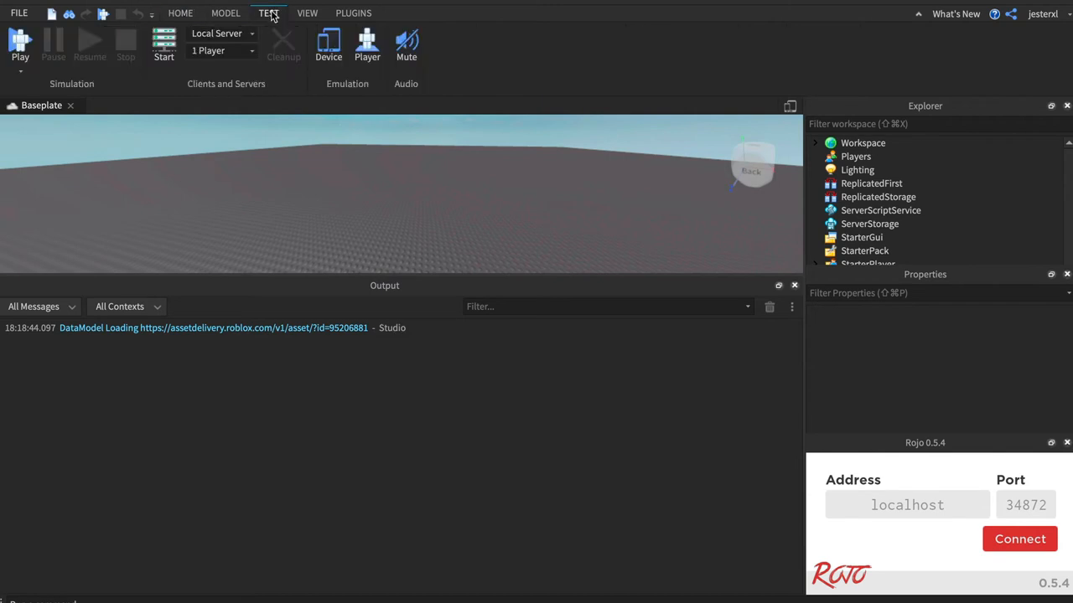
{"action": "left_click", "coordinate": [306, 13]}
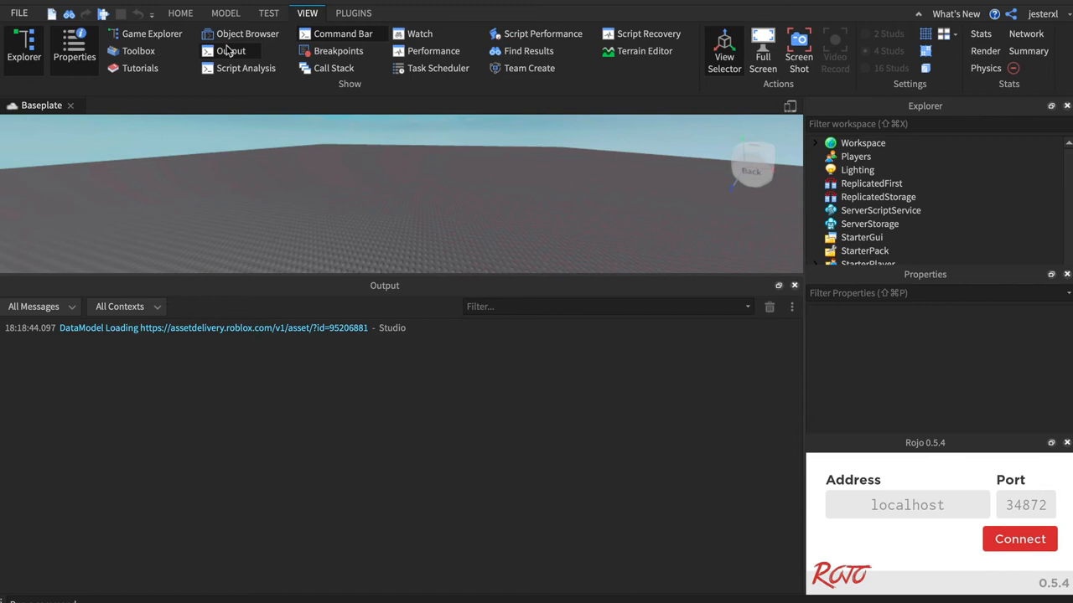
{"action": "mouse_move", "coordinate": [425, 466]}
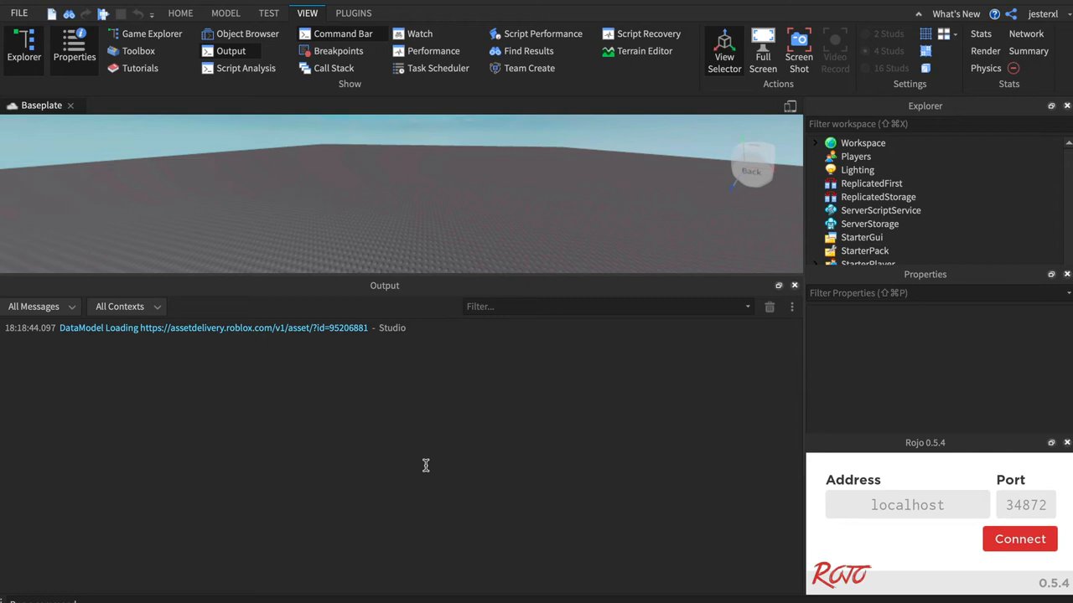
{"action": "mouse_move", "coordinate": [353, 517]}
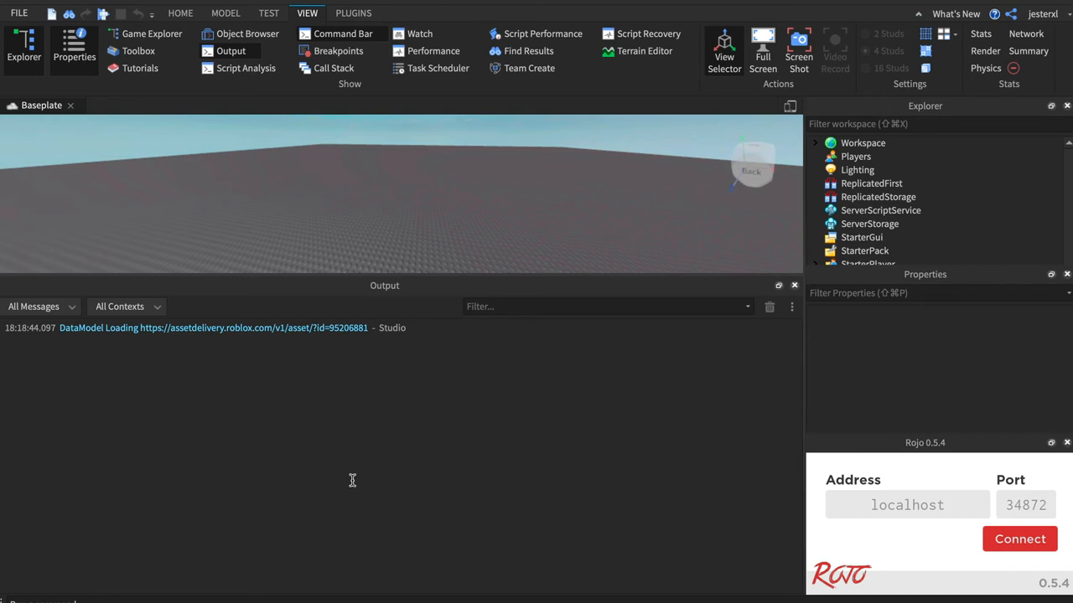
{"action": "mouse_move", "coordinate": [347, 399]}
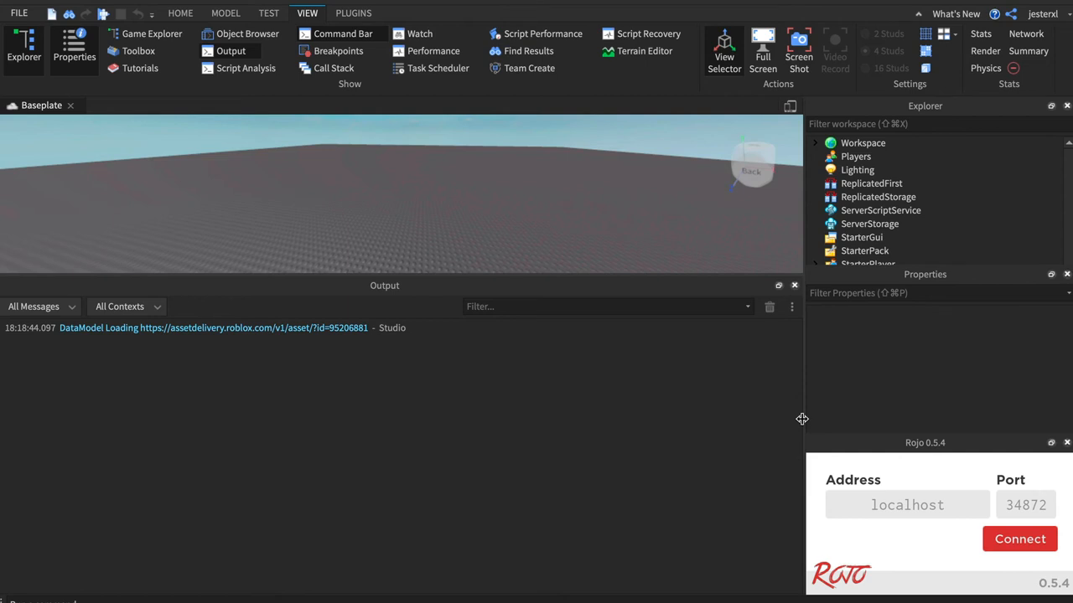
{"action": "mouse_move", "coordinate": [615, 373]}
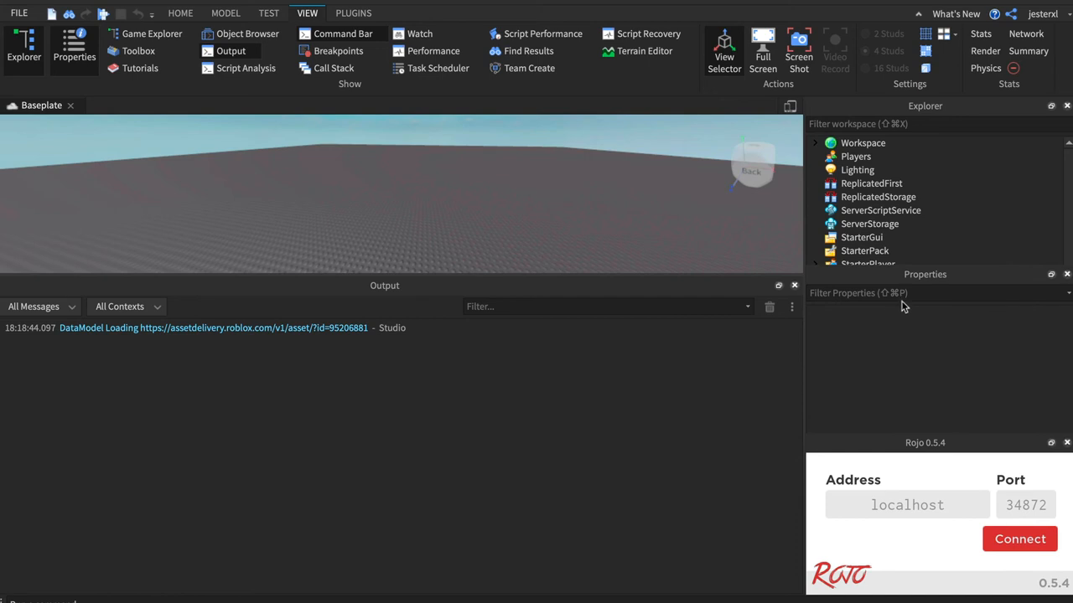
{"action": "mouse_move", "coordinate": [979, 284]}
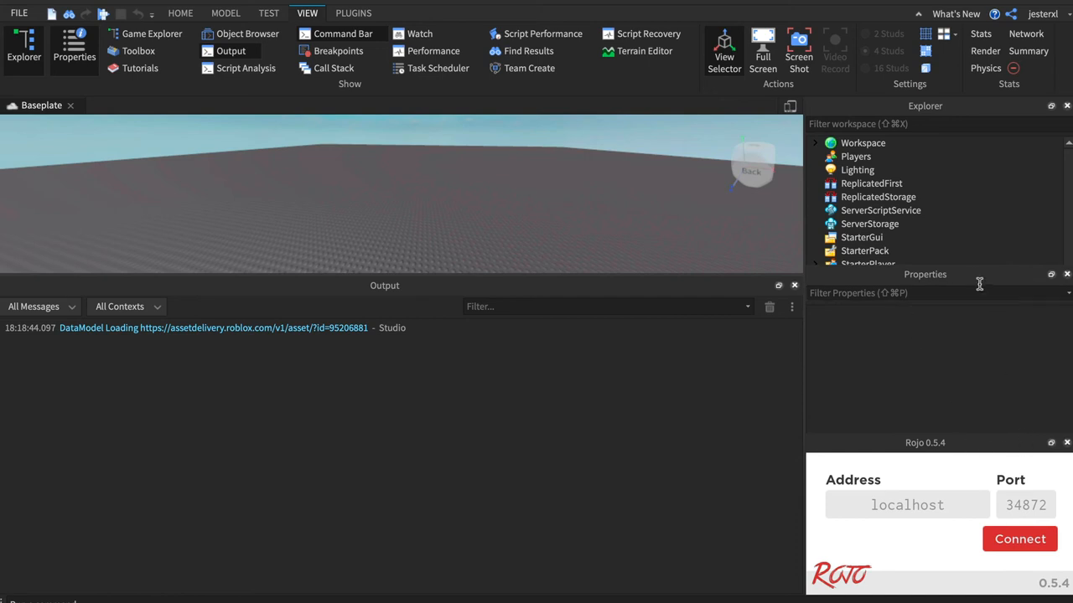
{"action": "mouse_move", "coordinate": [905, 191]}
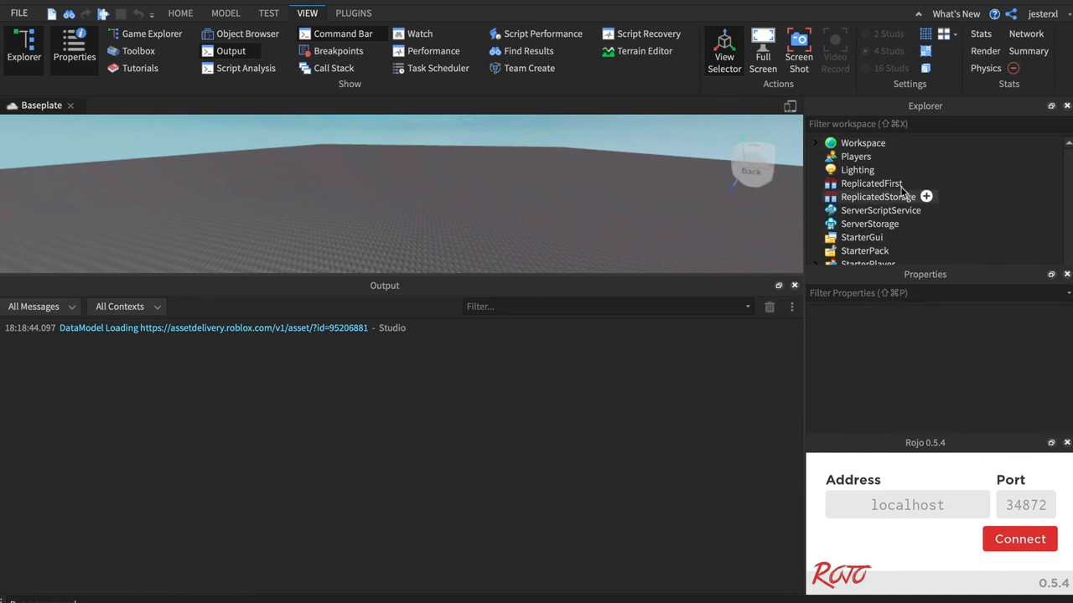
{"action": "mouse_move", "coordinate": [301, 23]}
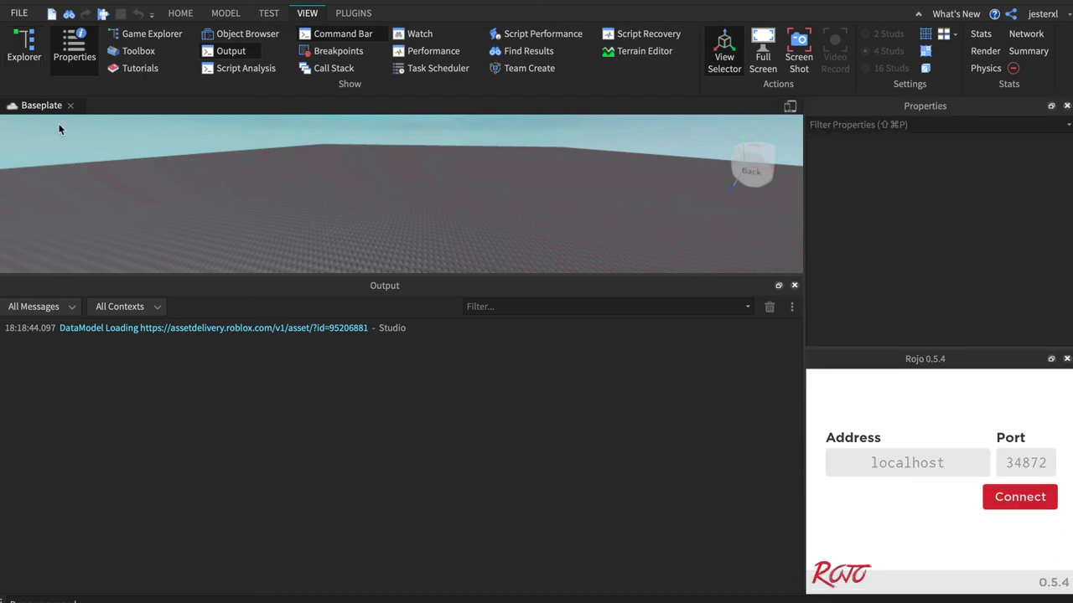
{"action": "mouse_move", "coordinate": [306, 89]}
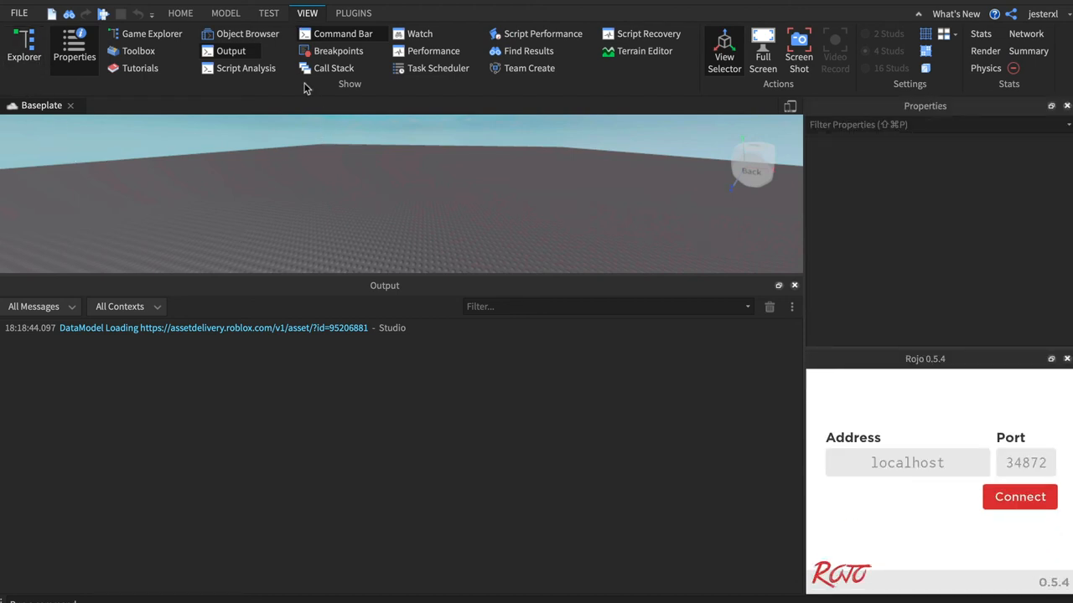
{"action": "mouse_move", "coordinate": [279, 344]}
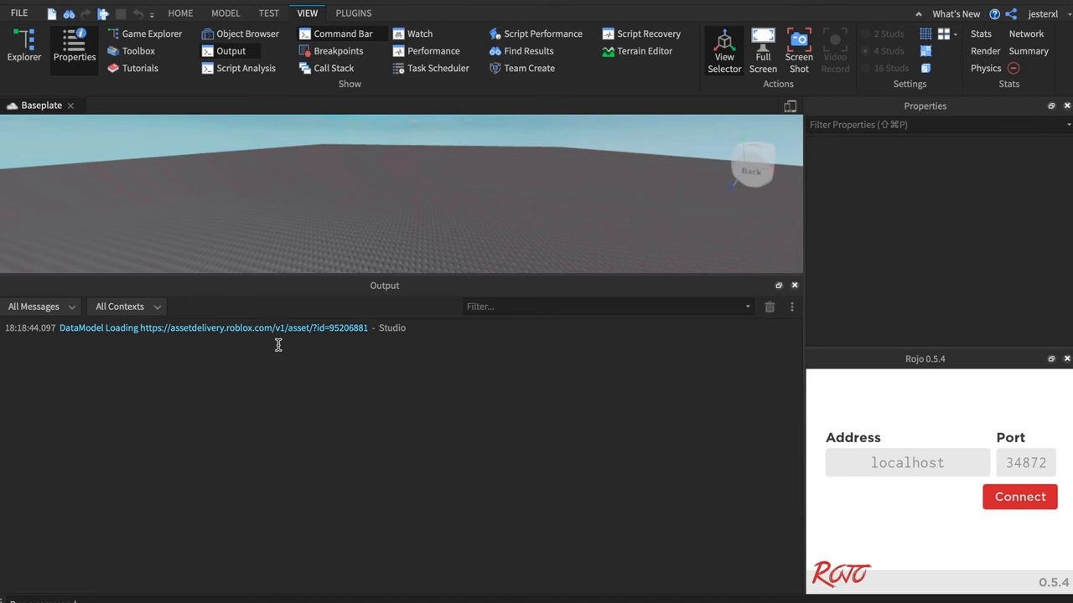
{"action": "mouse_move", "coordinate": [792, 235]}
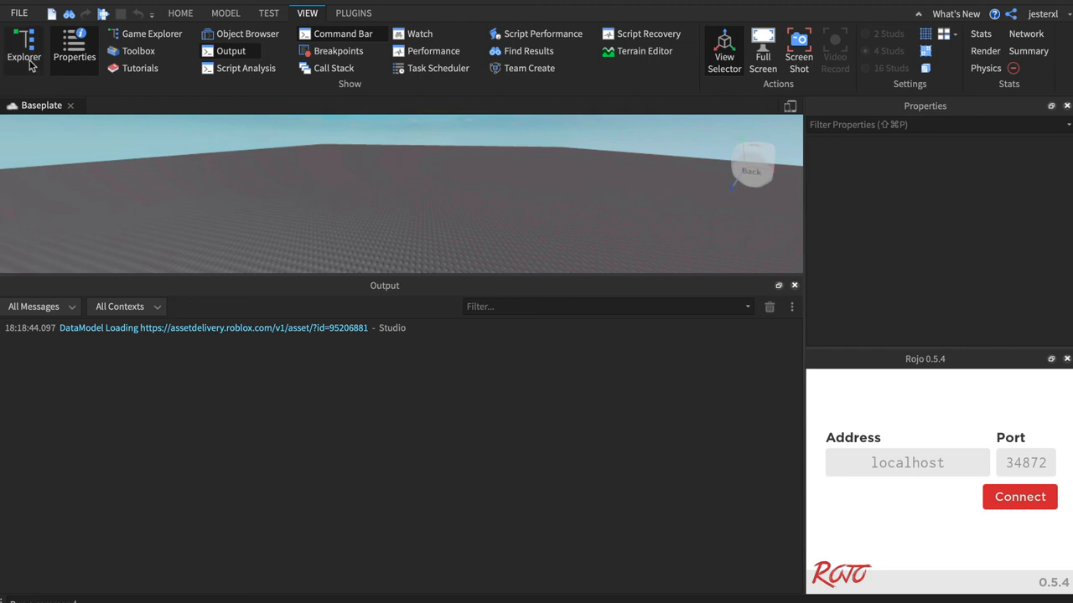
Step: Bring back only the Explorer panel from the View tab
{"action": "left_click", "coordinate": [24, 50]}
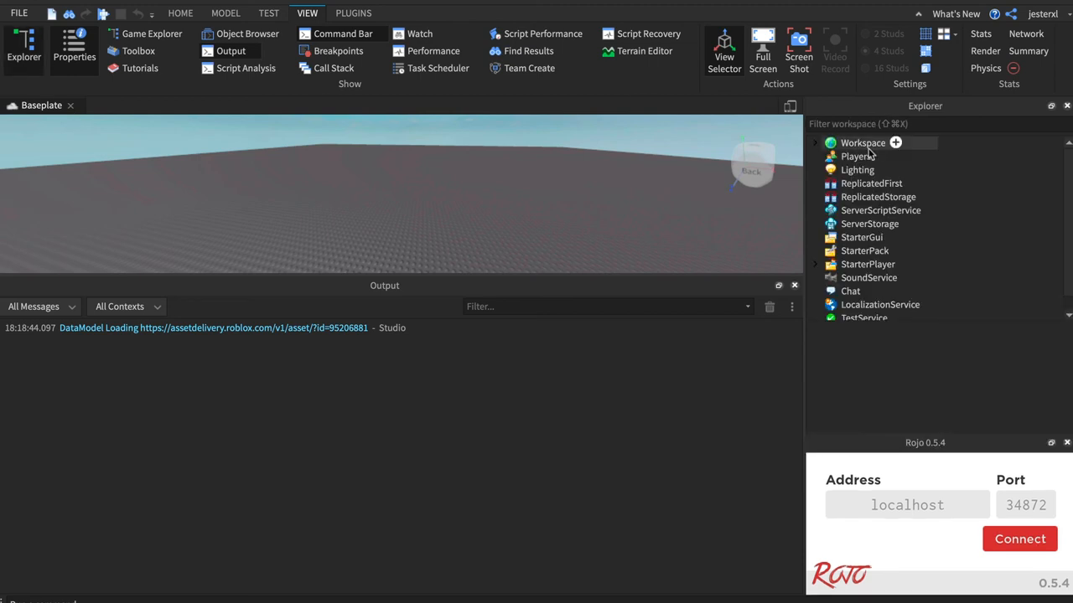
{"action": "mouse_move", "coordinate": [868, 278]}
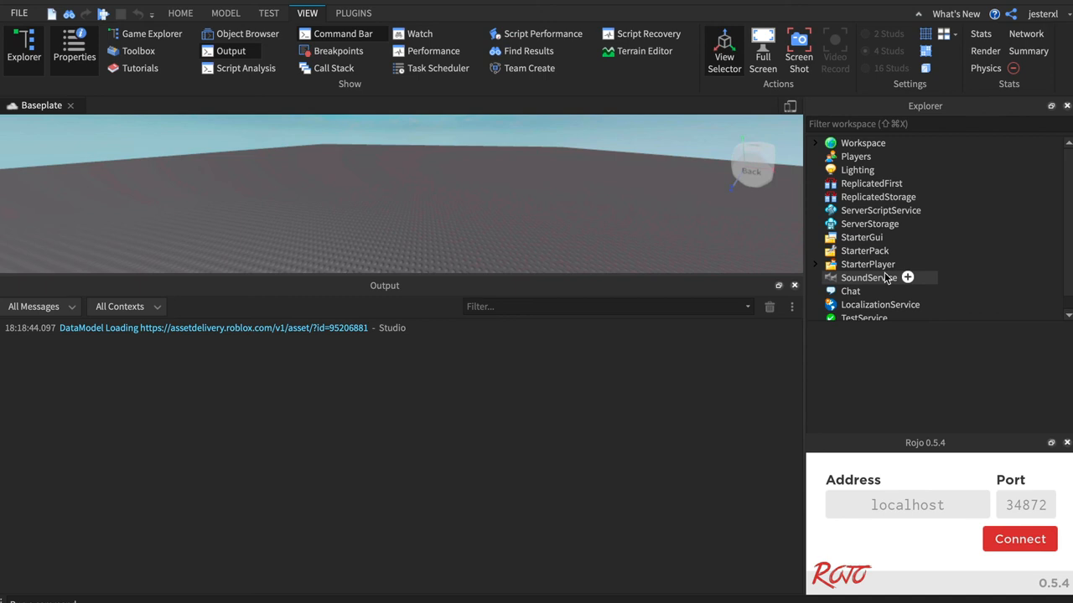
{"action": "mouse_move", "coordinate": [863, 183]}
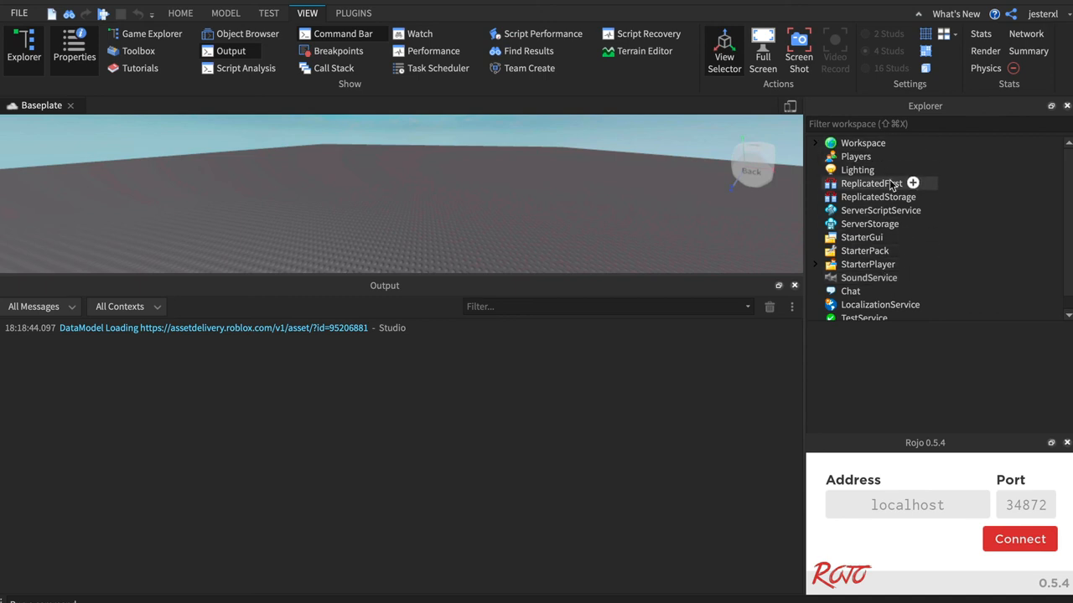
{"action": "mouse_move", "coordinate": [897, 211]}
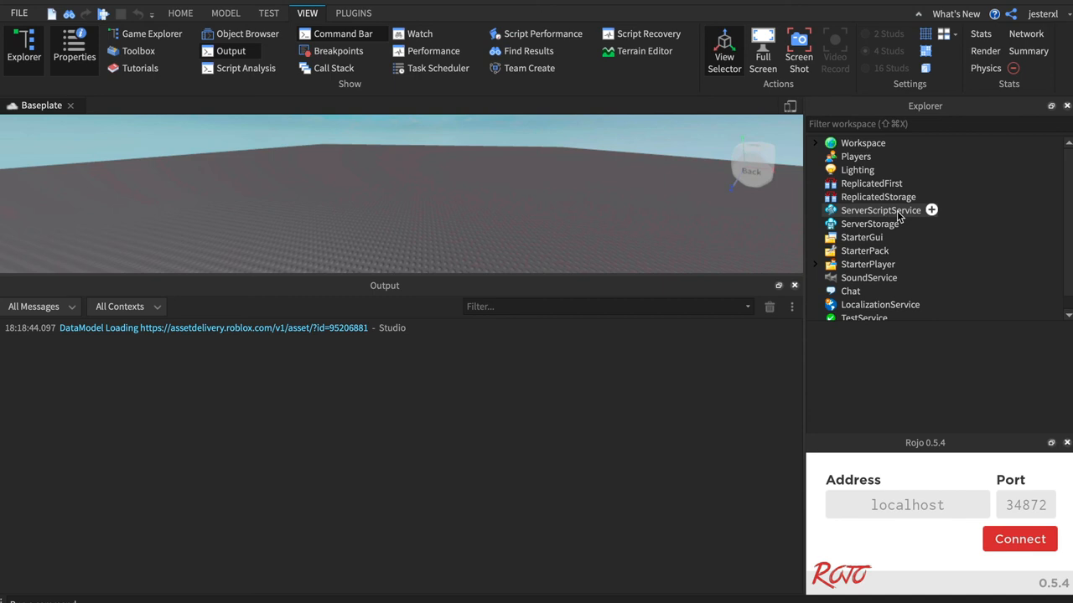
{"action": "mouse_move", "coordinate": [862, 142]}
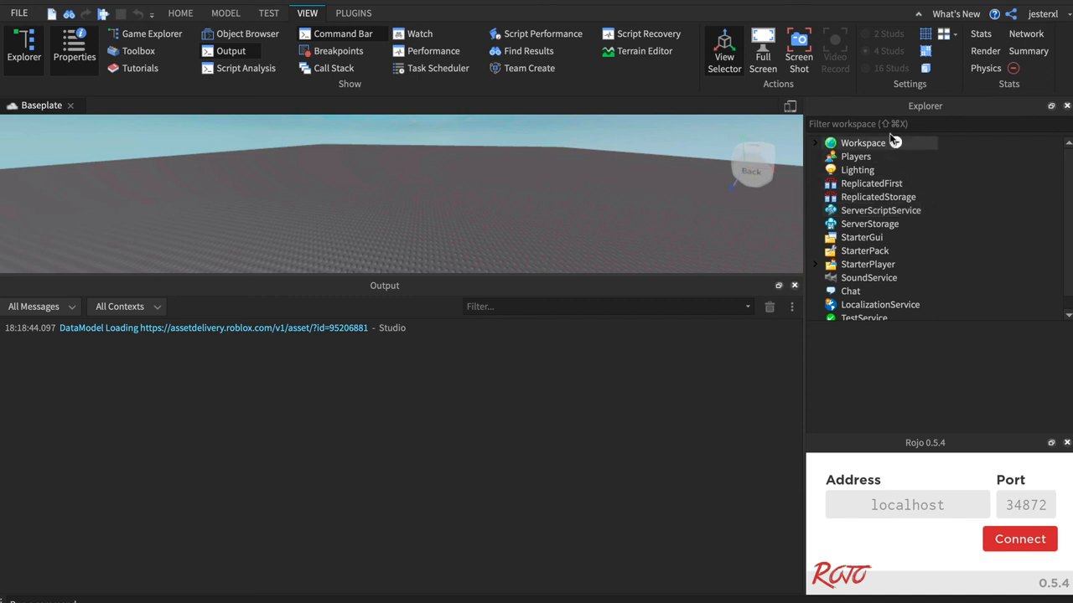
Step: Open StarterPlayer's tree in the Explorer to list its two script folders
{"action": "left_click", "coordinate": [922, 123]}
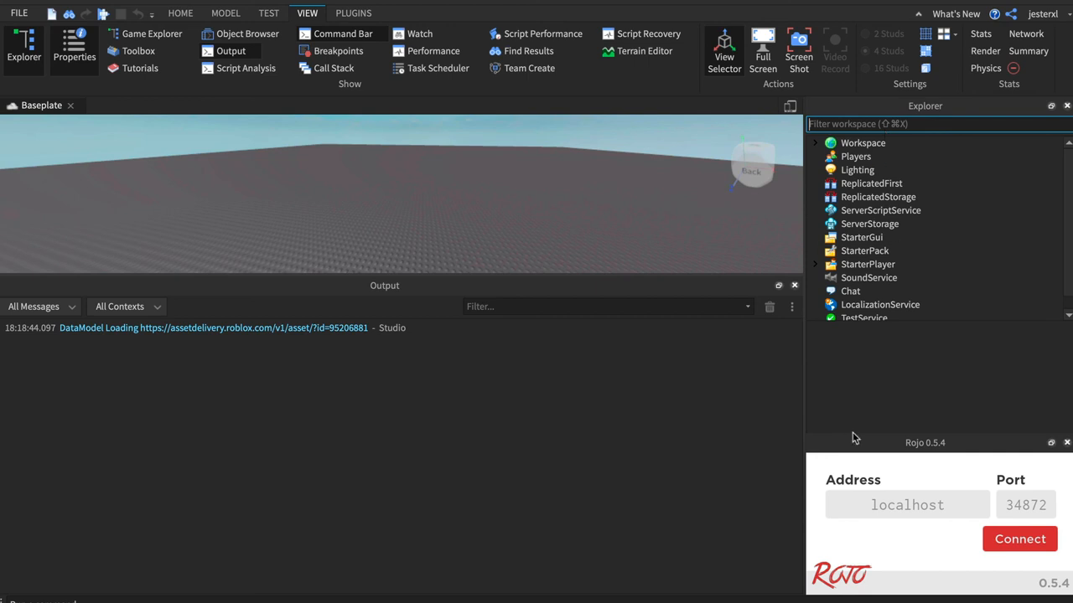
{"action": "left_click", "coordinate": [814, 264]}
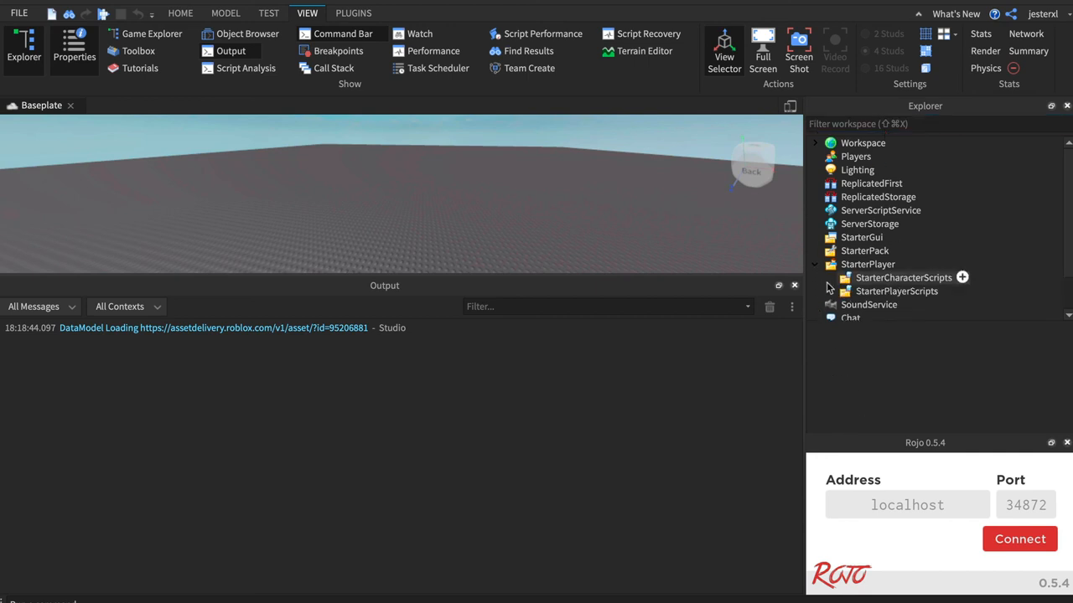
{"action": "type", "text": "scr"}
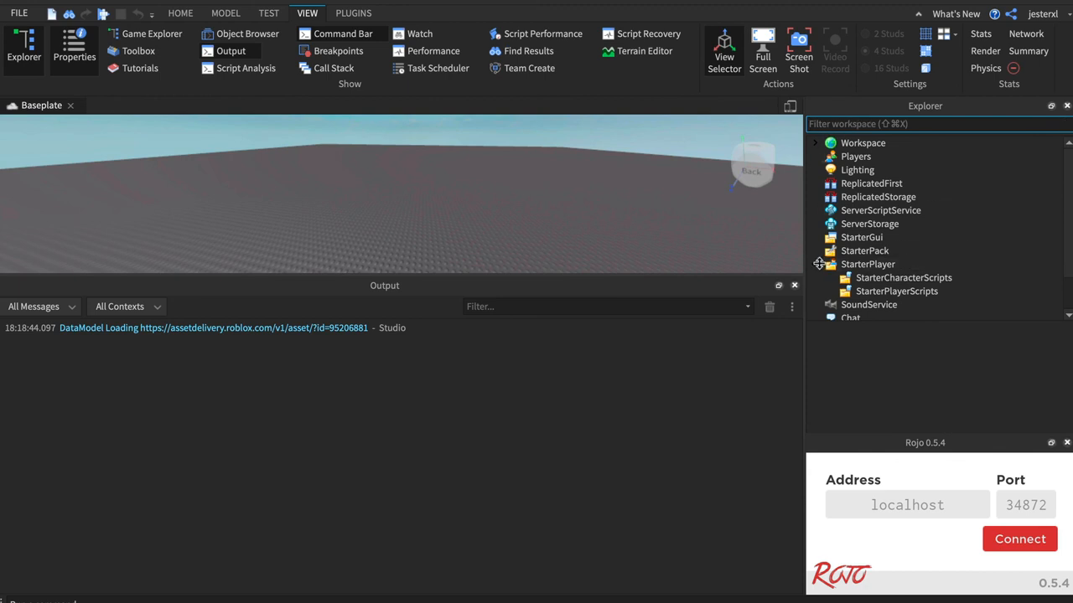
{"action": "mouse_move", "coordinate": [896, 291]}
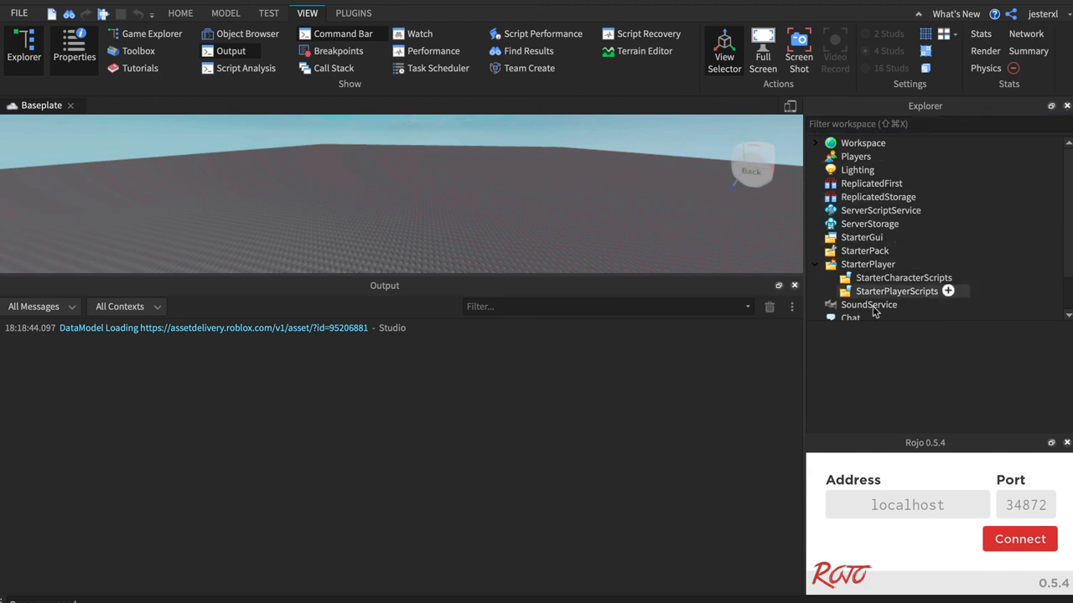
{"action": "mouse_move", "coordinate": [584, 436]}
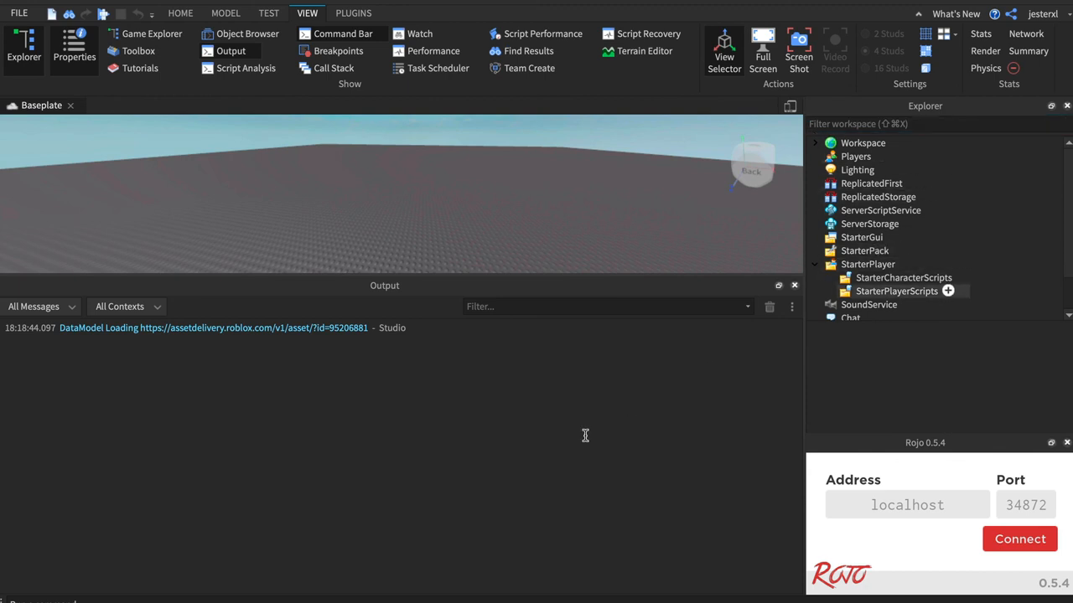
{"action": "mouse_move", "coordinate": [904, 237]}
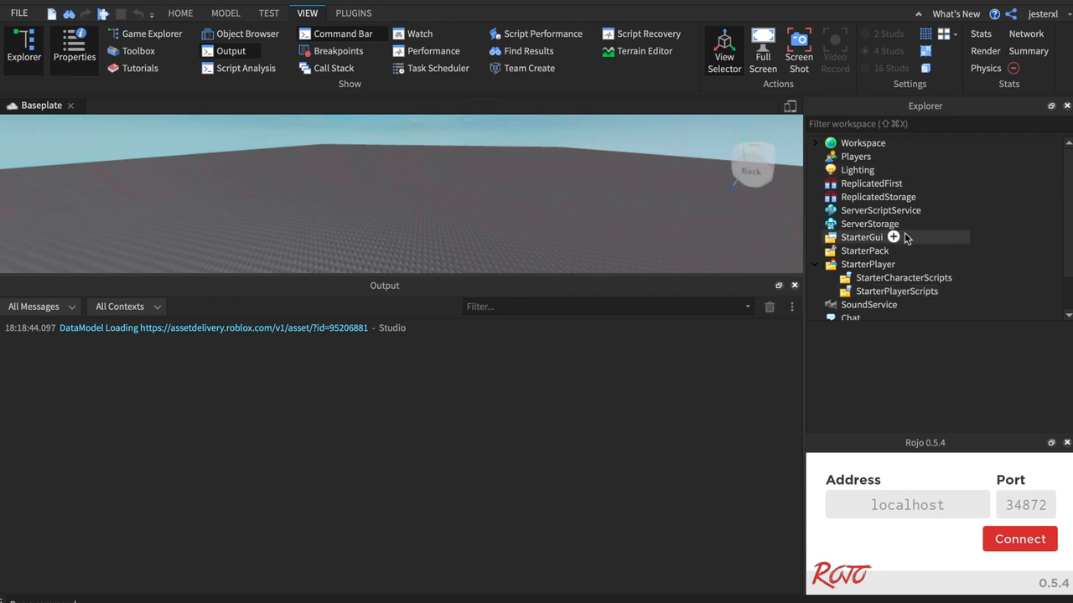
{"action": "mouse_move", "coordinate": [904, 237]}
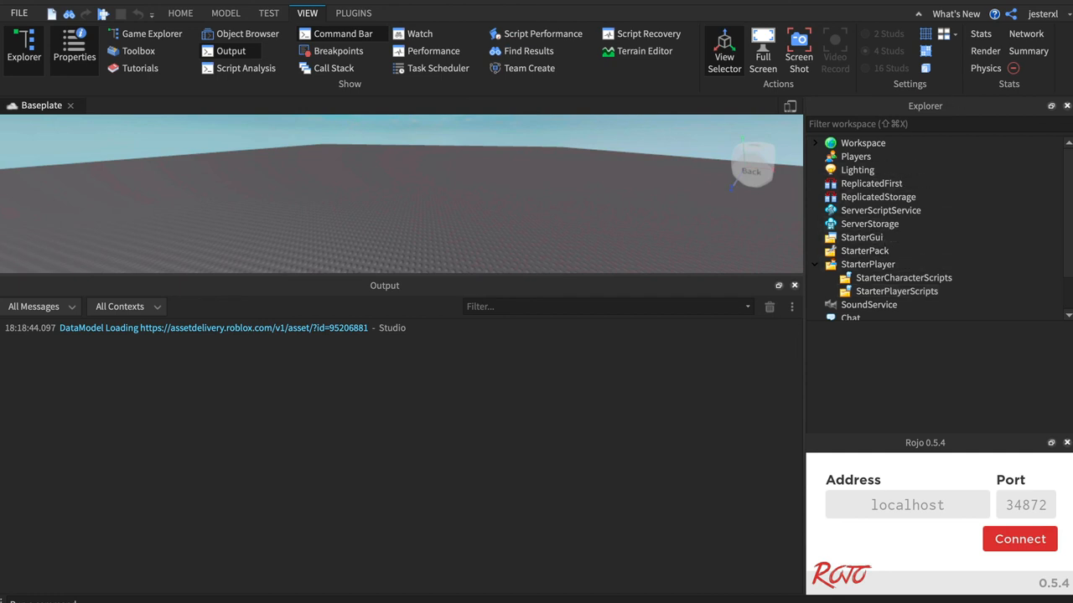
{"action": "mouse_move", "coordinate": [230, 51]}
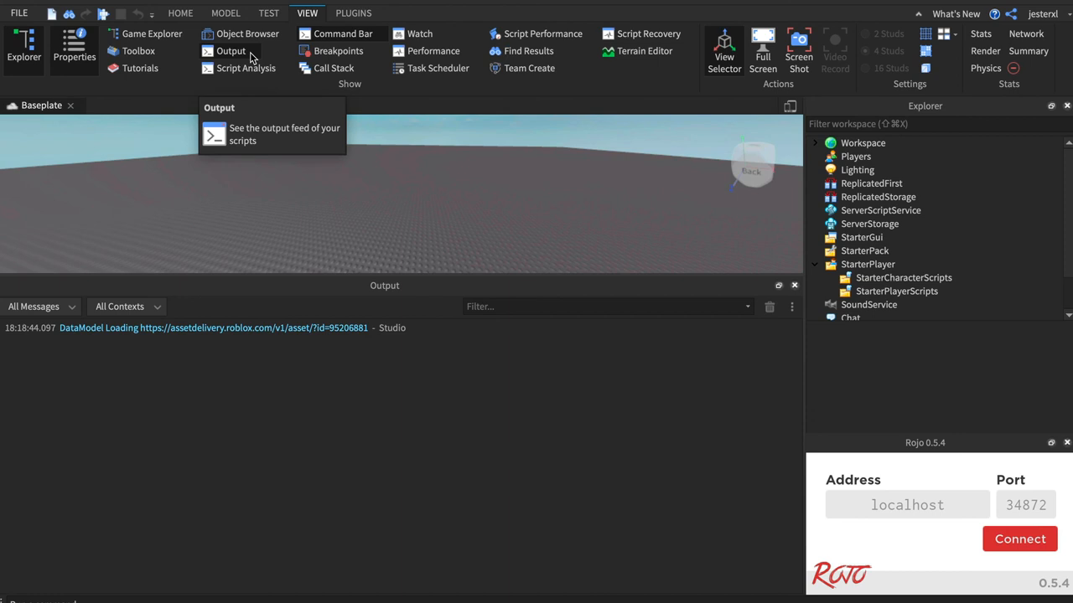